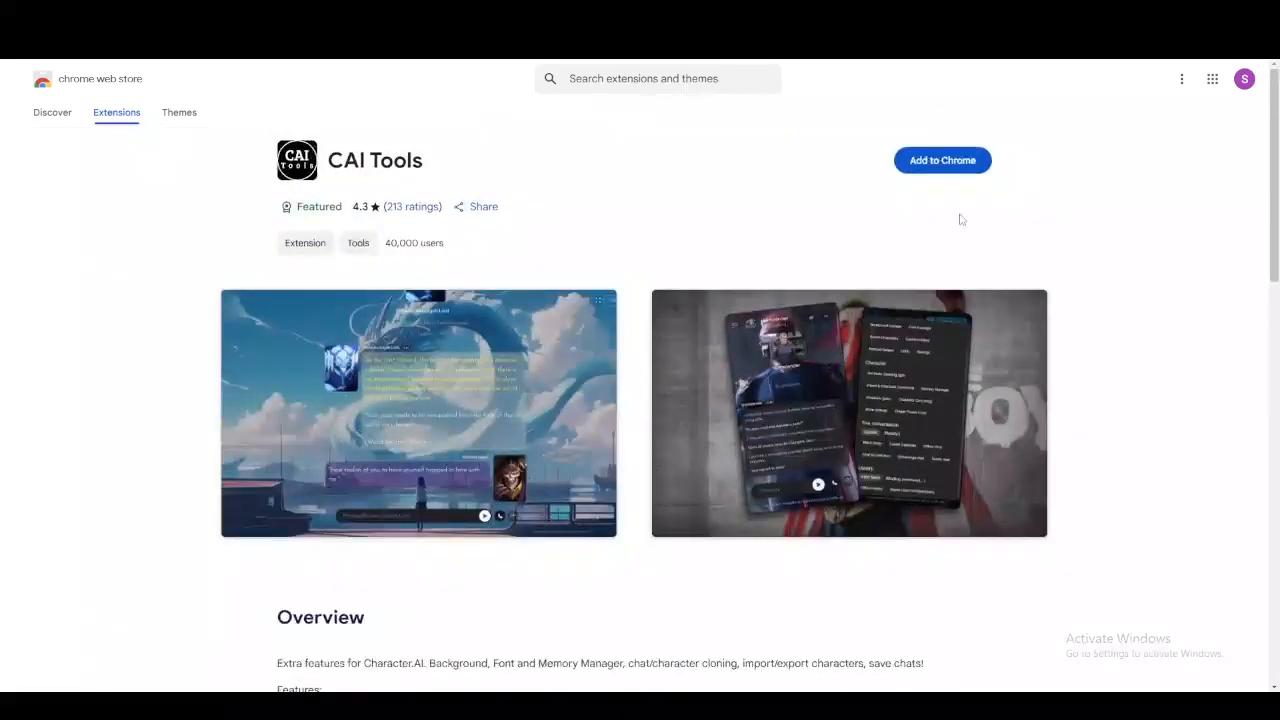
pyautogui.moveTo(744, 252)
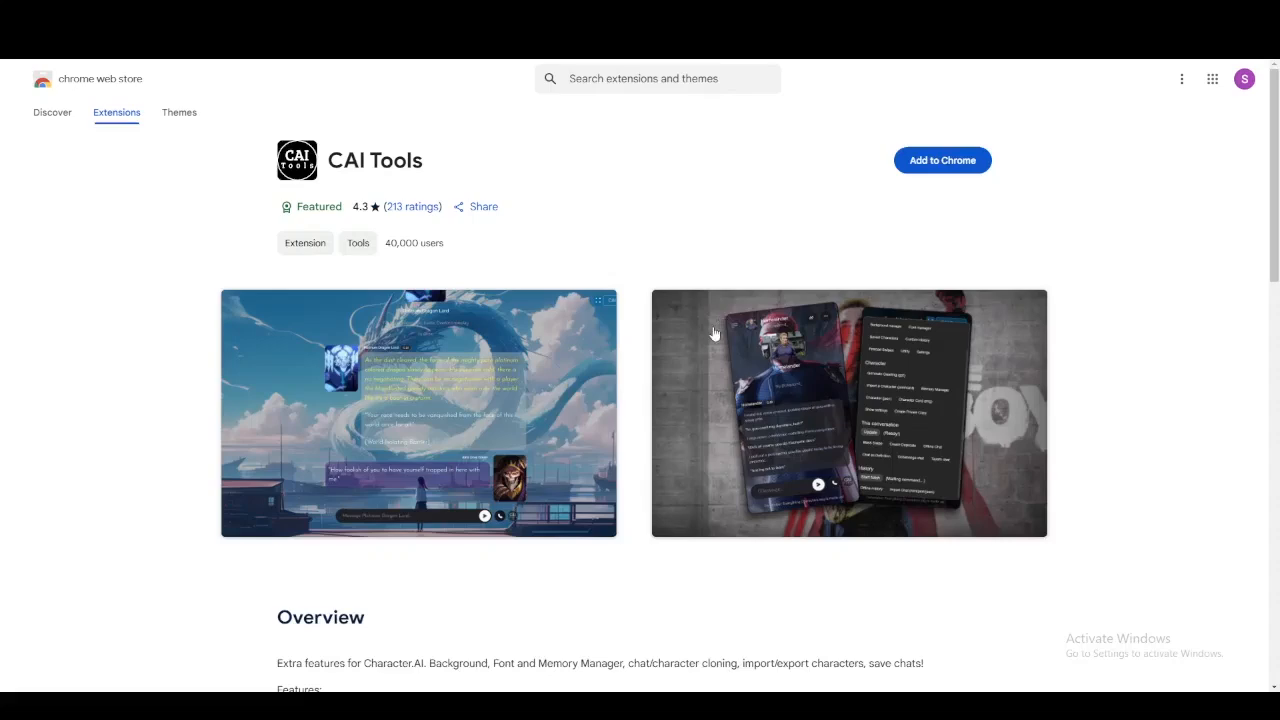
pyautogui.scroll(-3)
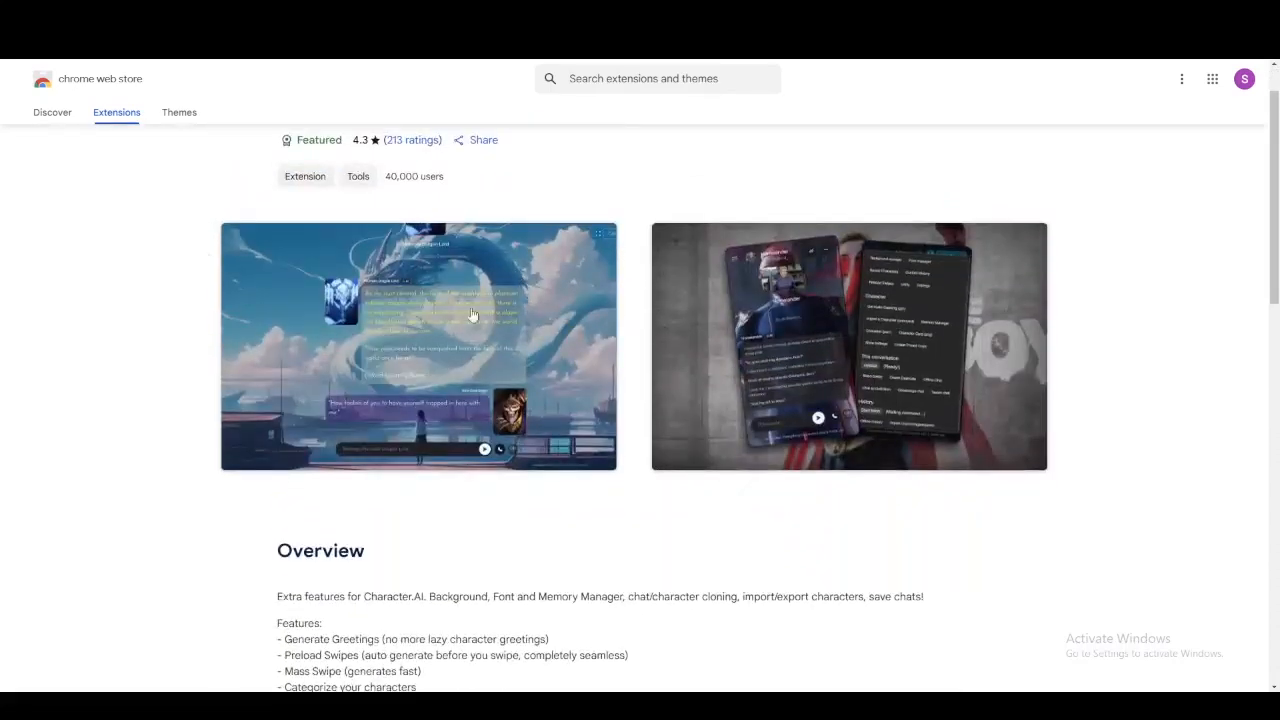
pyautogui.scroll(-3)
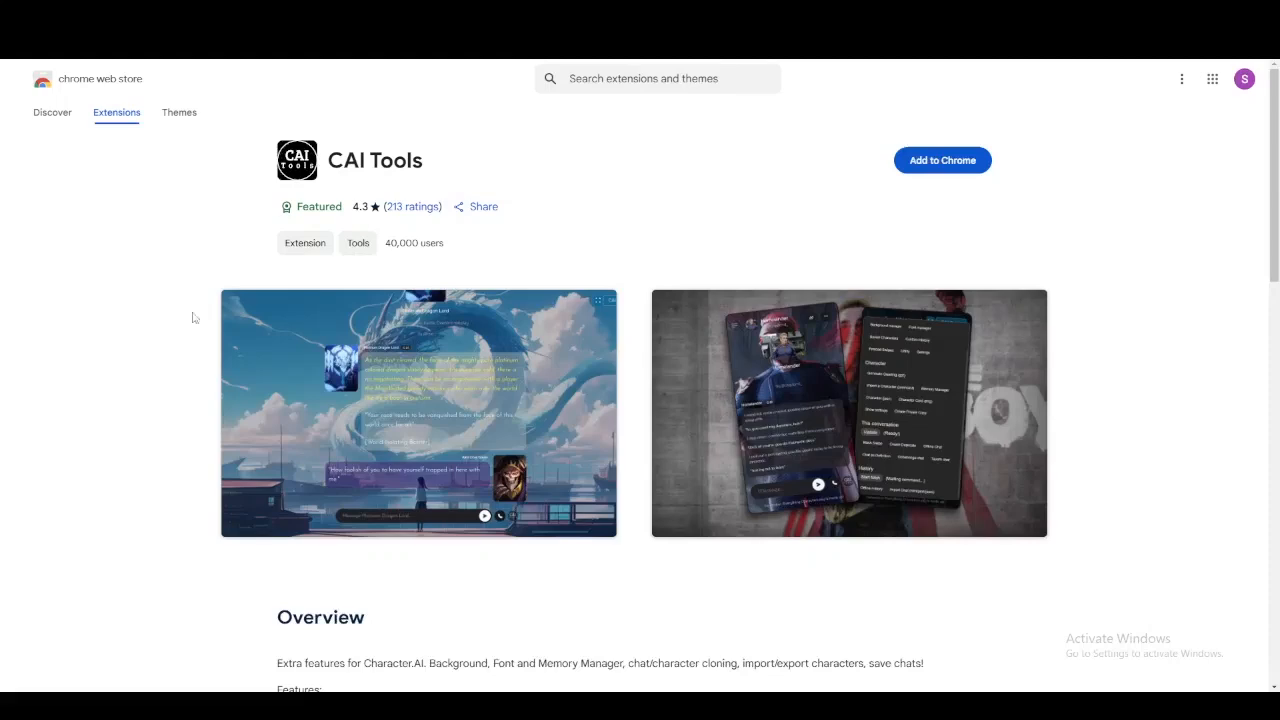
pyautogui.moveTo(762, 414)
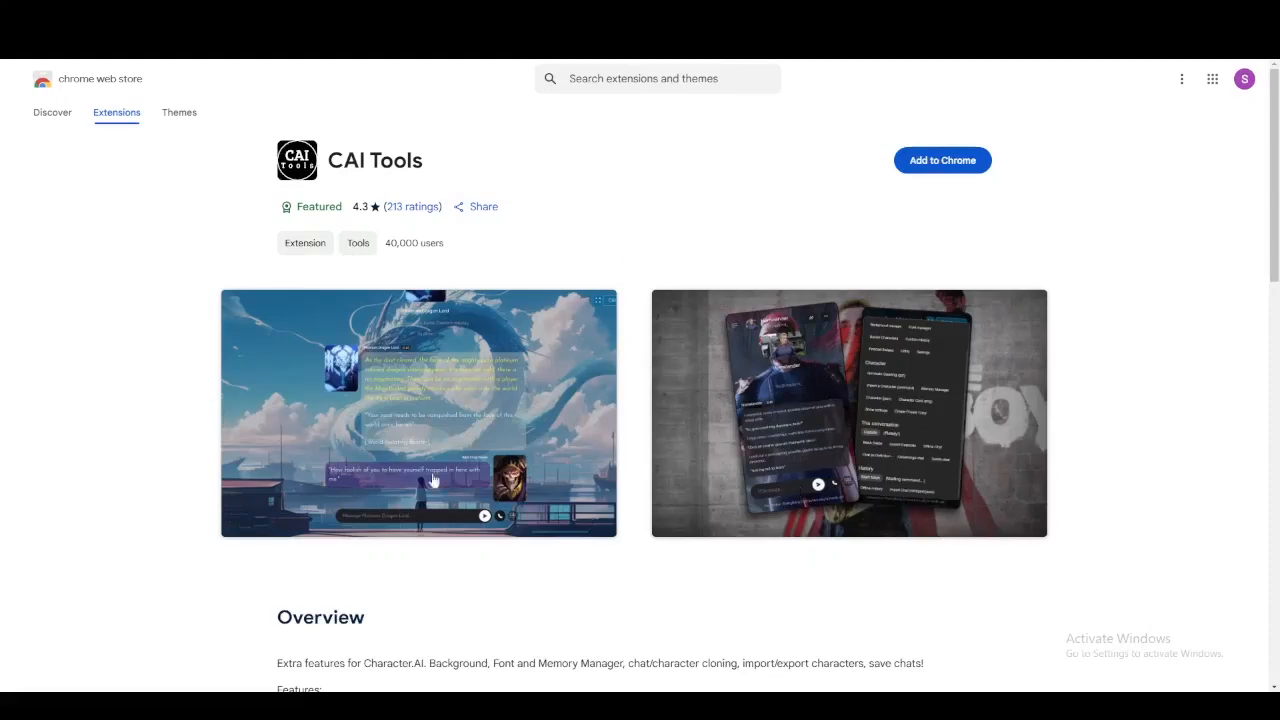
pyautogui.scroll(-3)
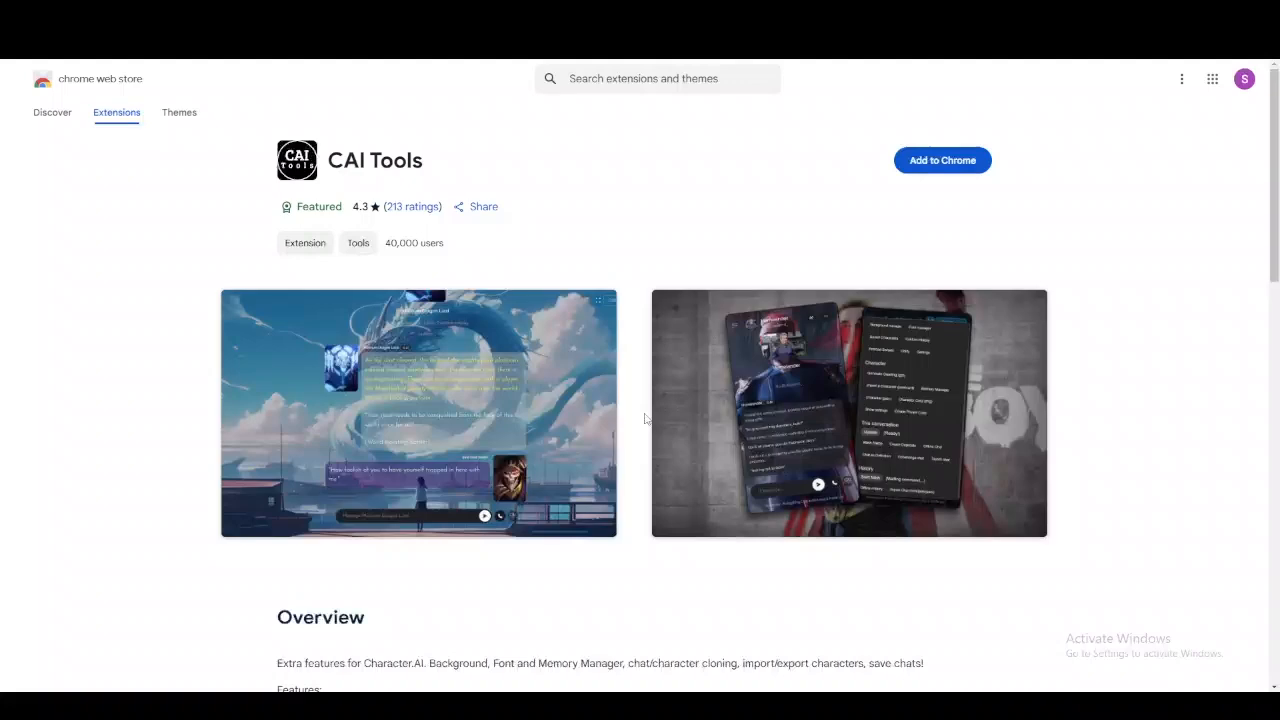
pyautogui.moveTo(628, 412)
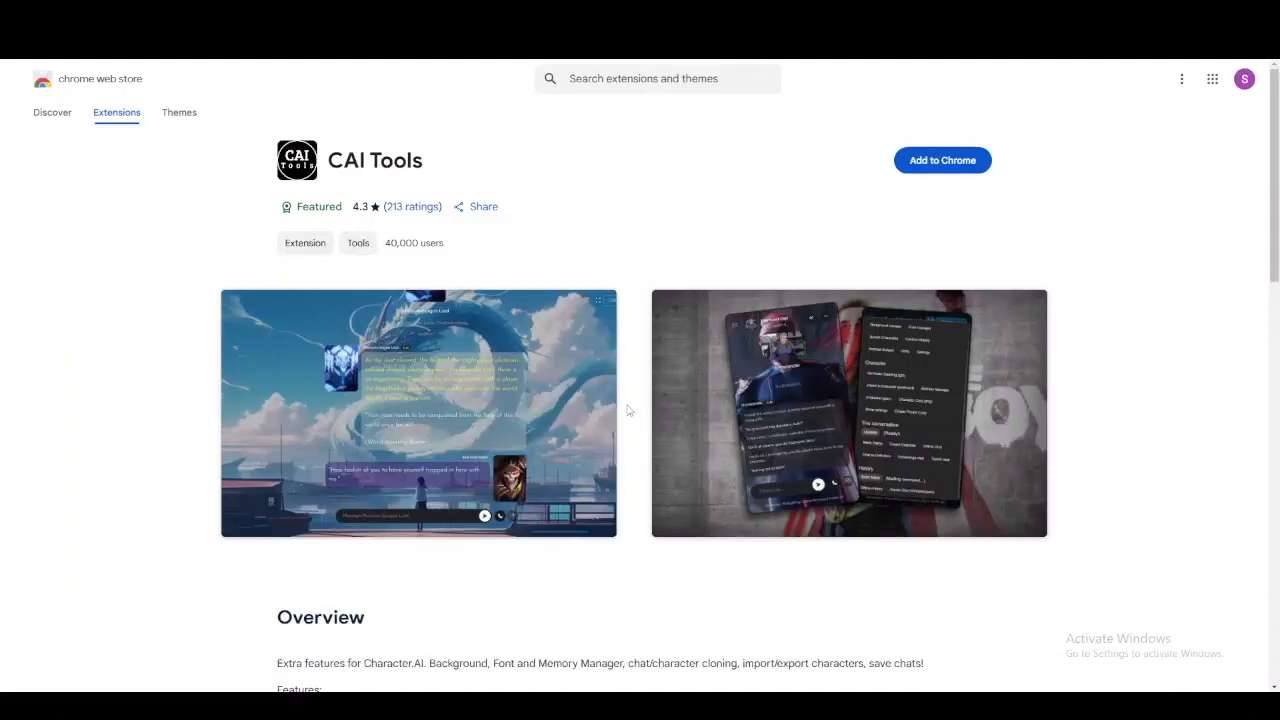
pyautogui.scroll(-3)
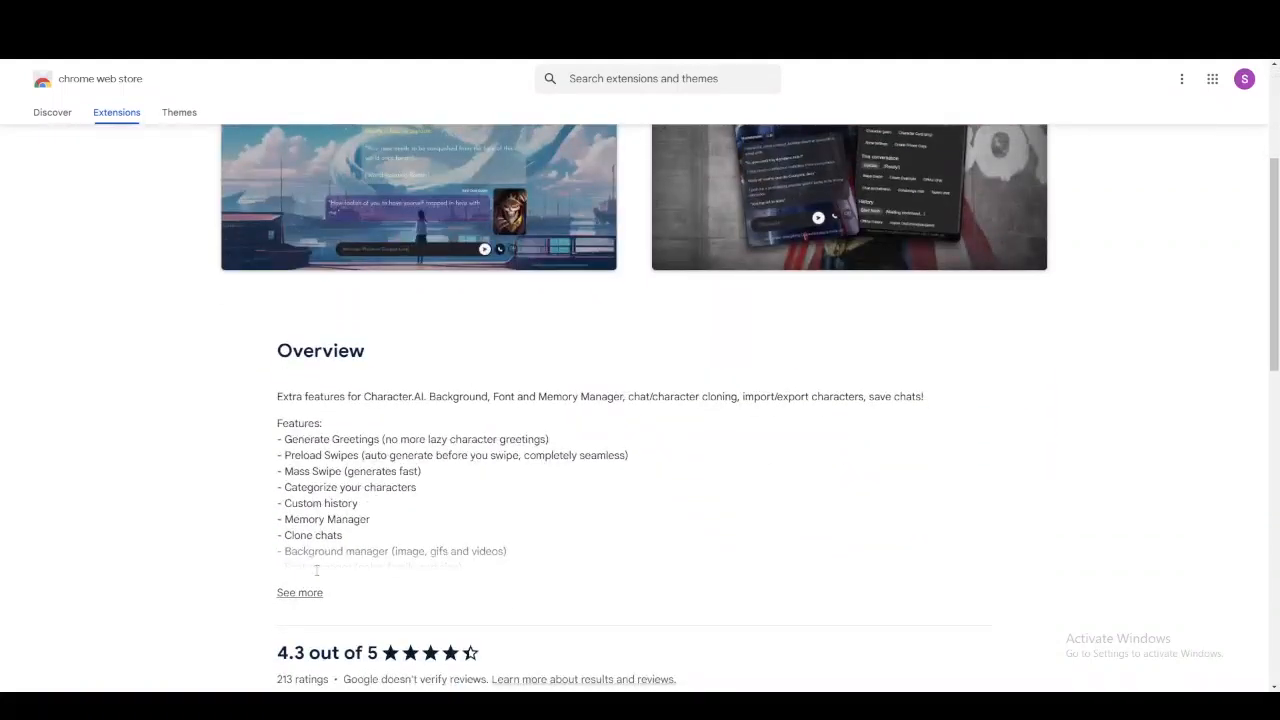
pyautogui.scroll(3)
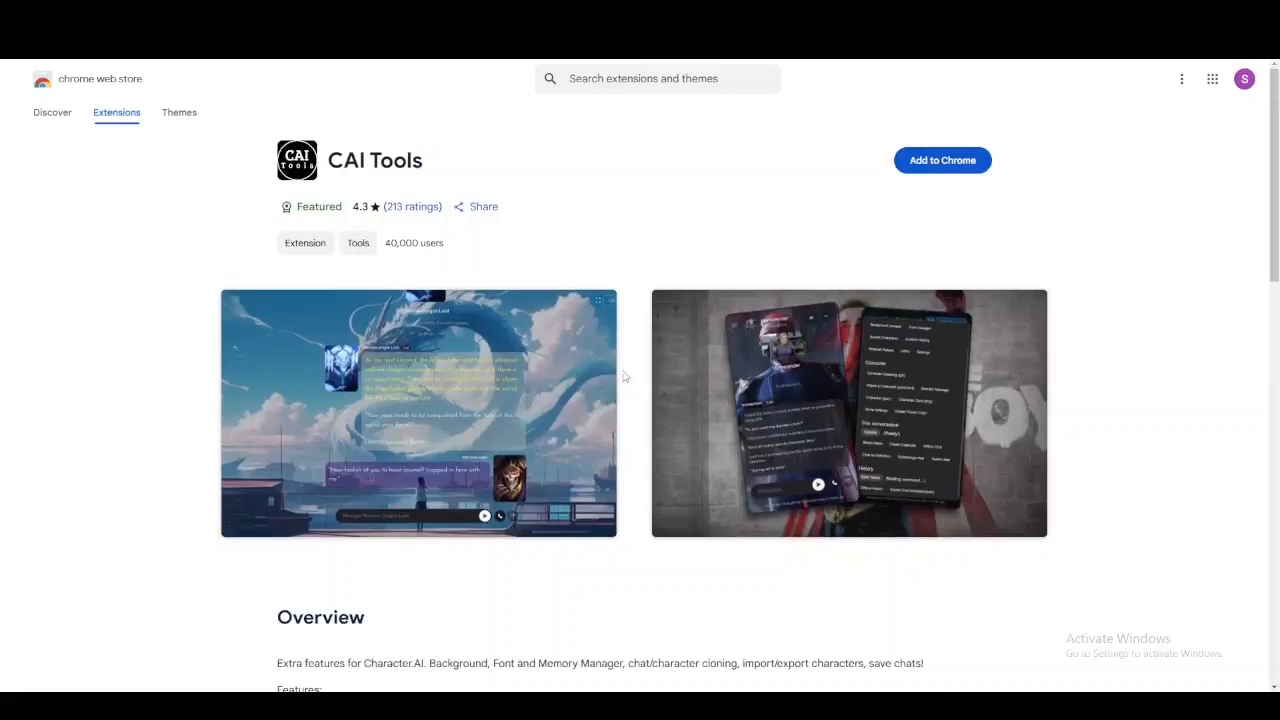
pyautogui.scroll(-3)
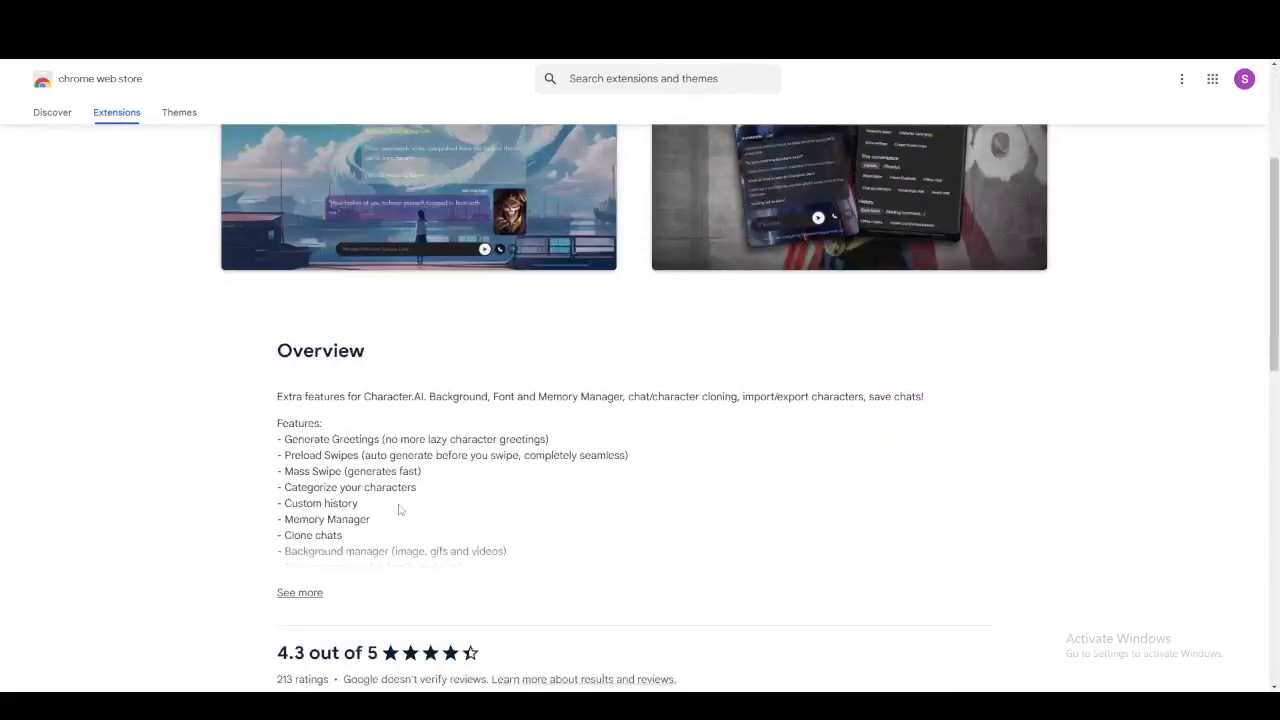
pyautogui.scroll(3)
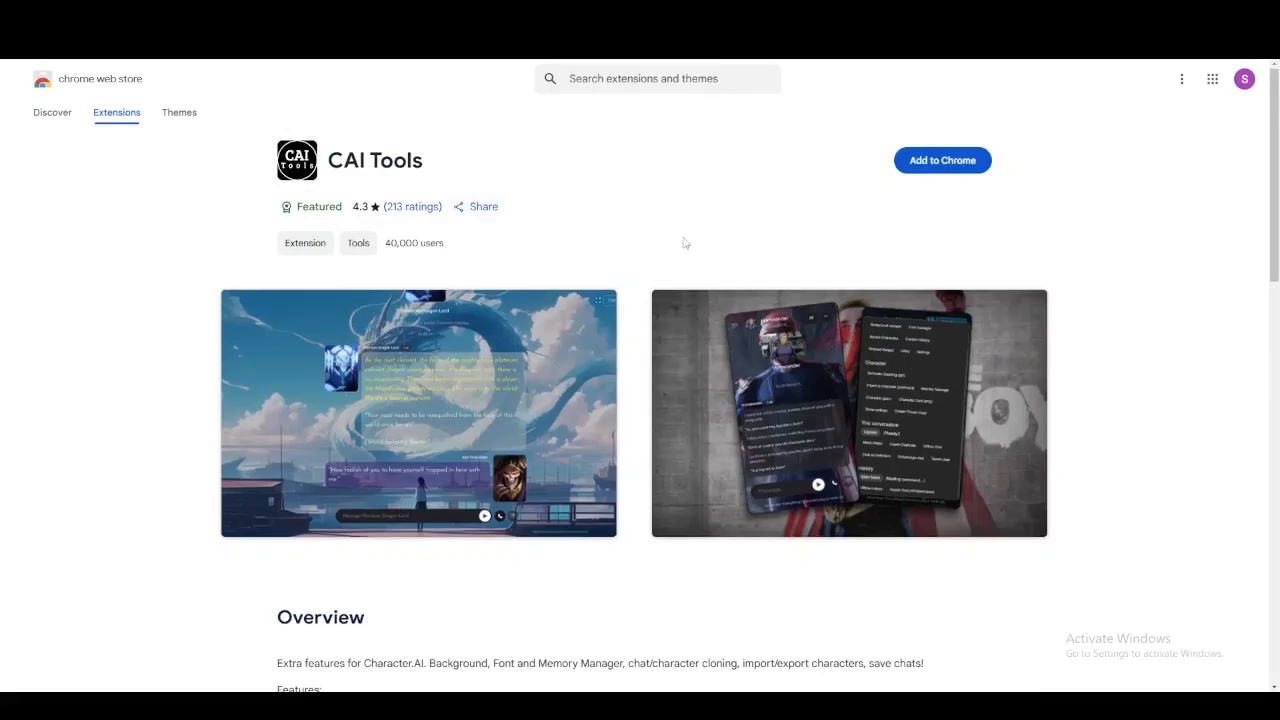
pyautogui.moveTo(566, 600)
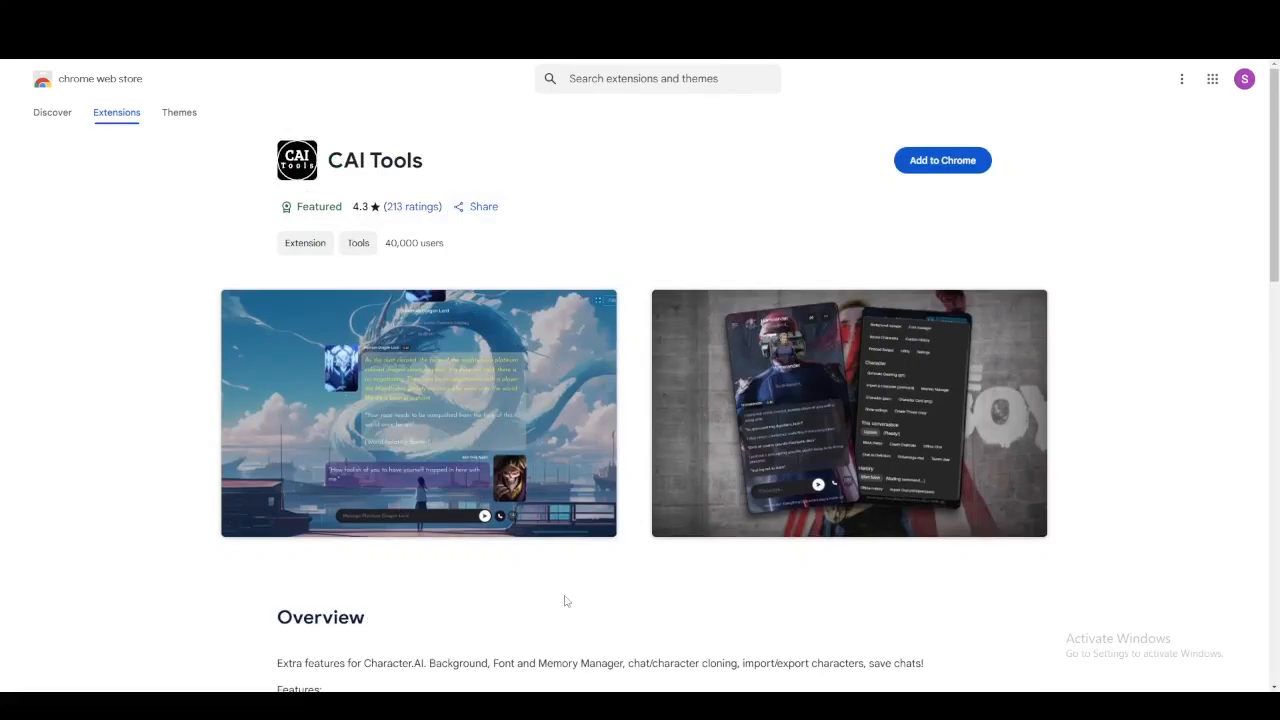